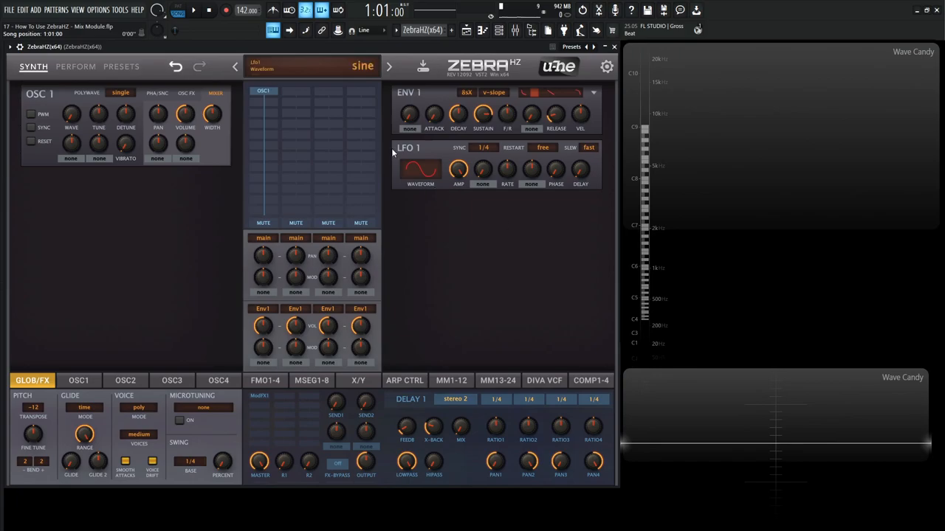
Place a Mix1 module in the empty grid slot directly beneath OSC1
click(361, 66)
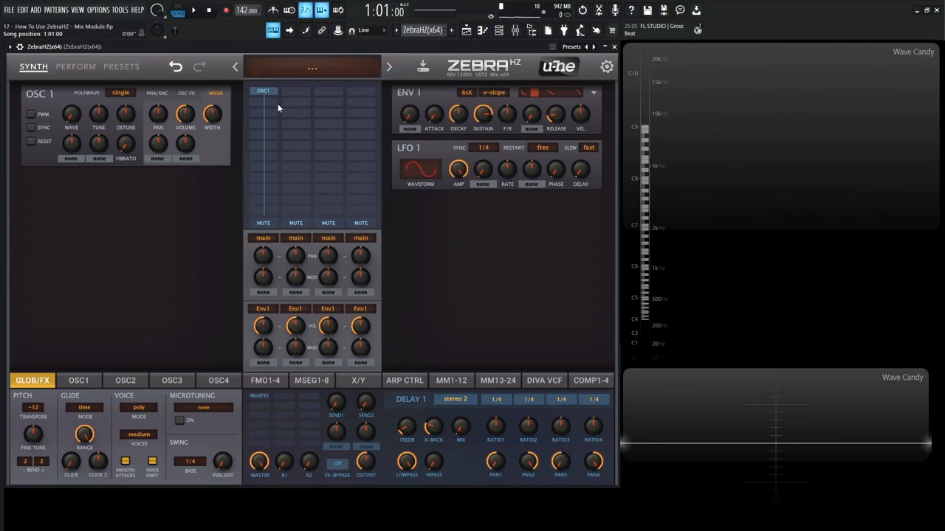
click(263, 90)
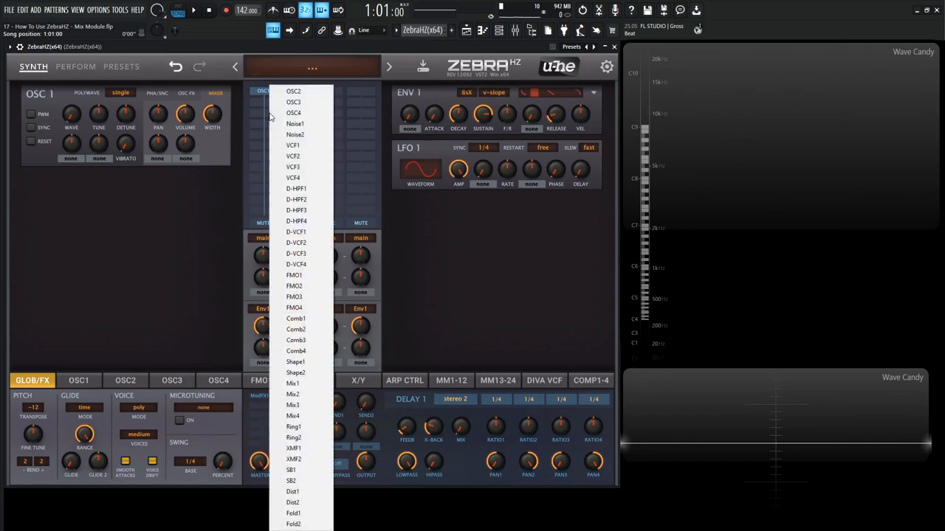
click(293, 383)
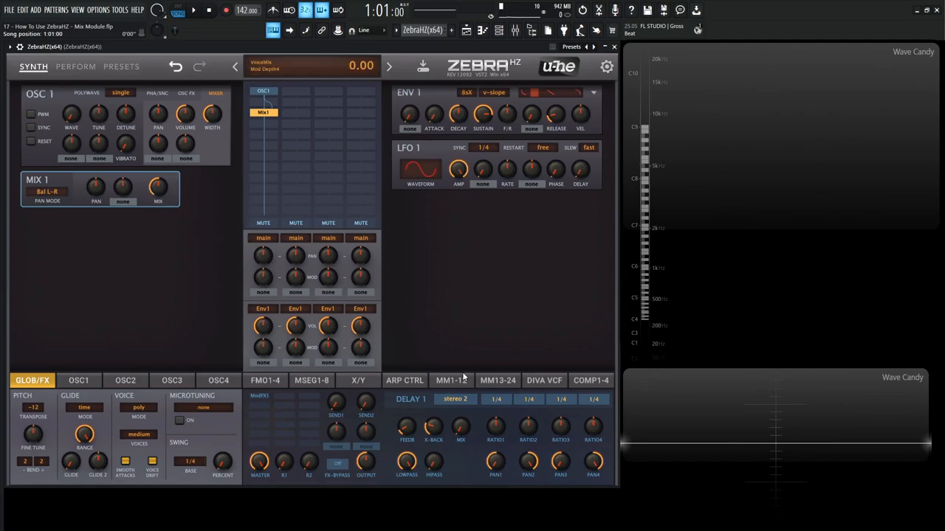
Show modulation matrix slots 1–12, then switch to the GLOB/FX page
click(451, 380)
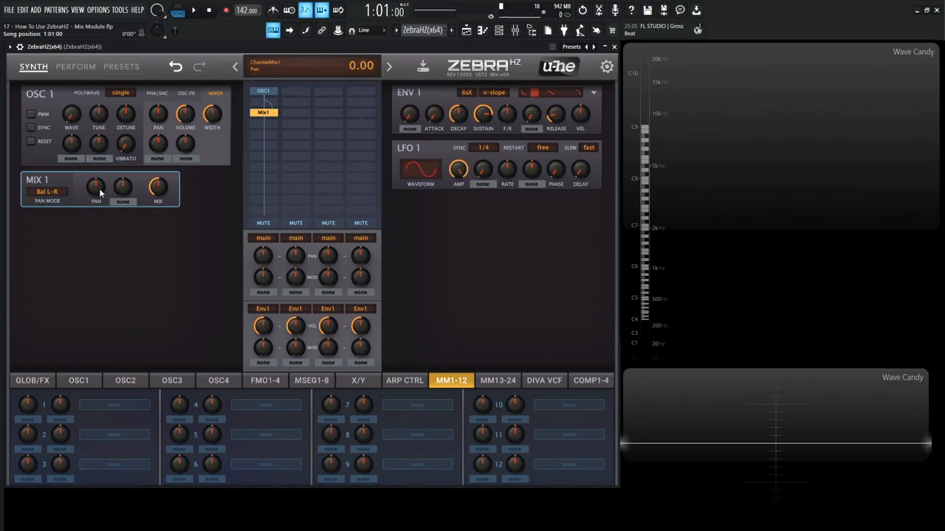
mouse_move(123, 201)
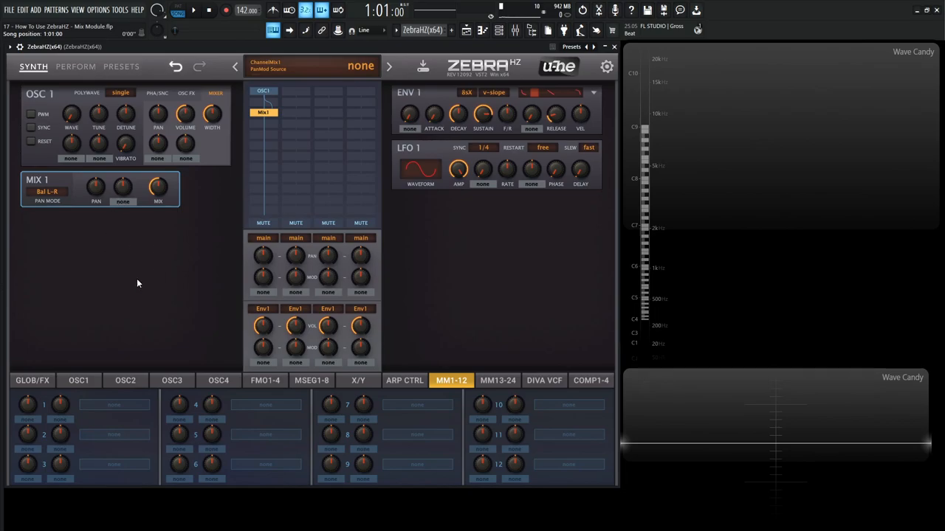
click(32, 380)
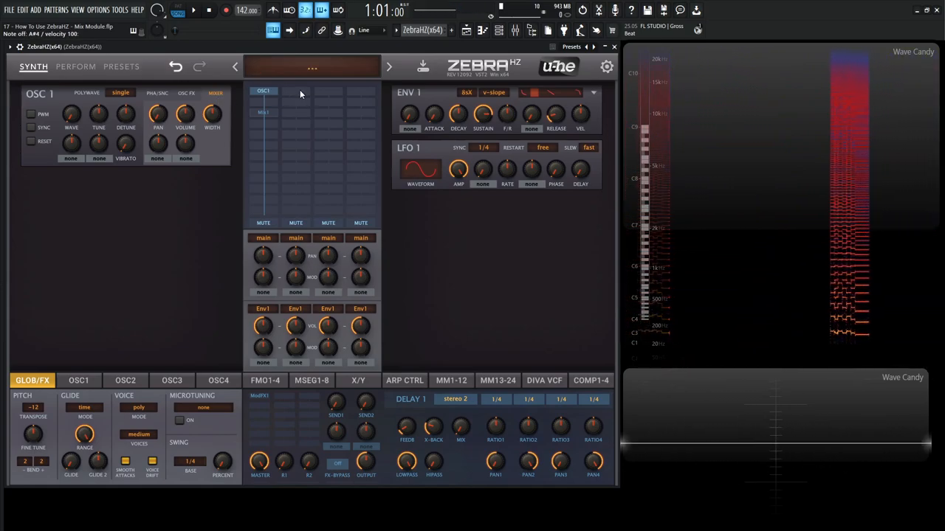
Add OSC2 at the top of grid column 2 and mute column 1
click(296, 90)
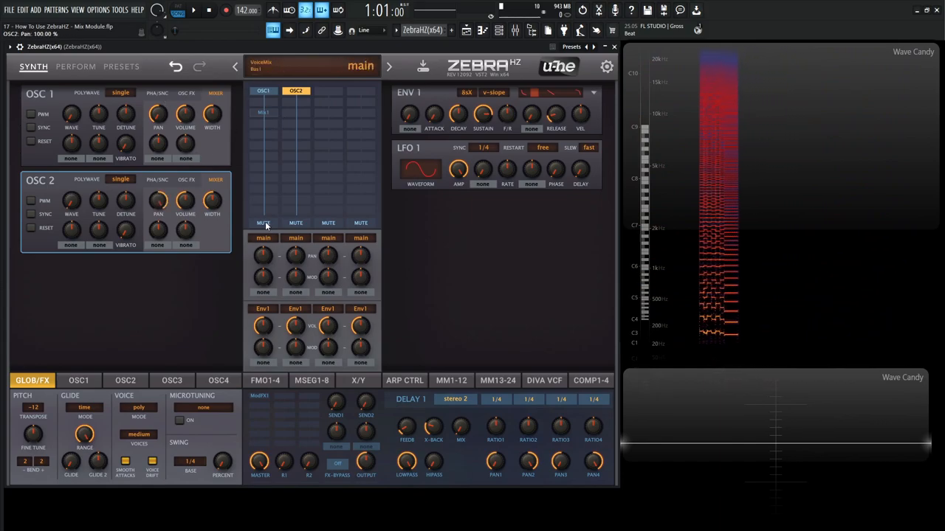
click(264, 222)
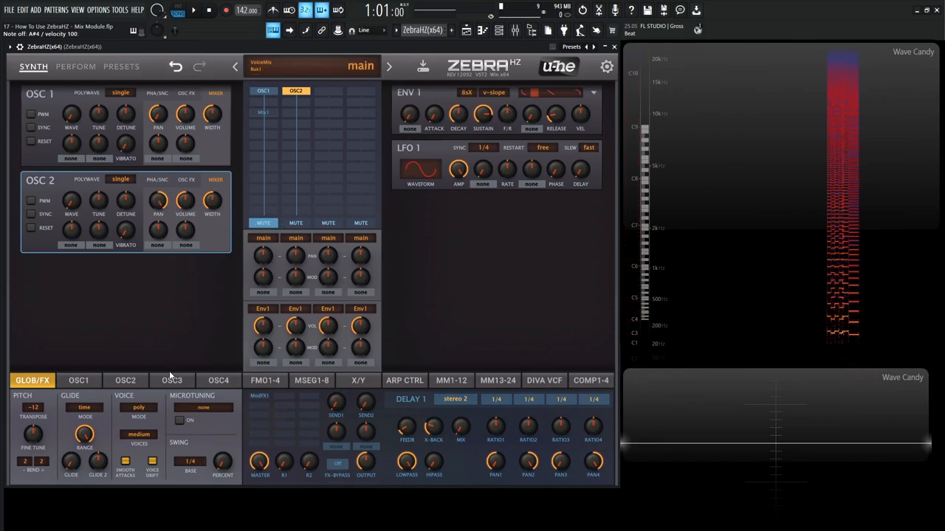
Show OSC2's detailed settings and unmute the first oscillator's column
click(124, 380)
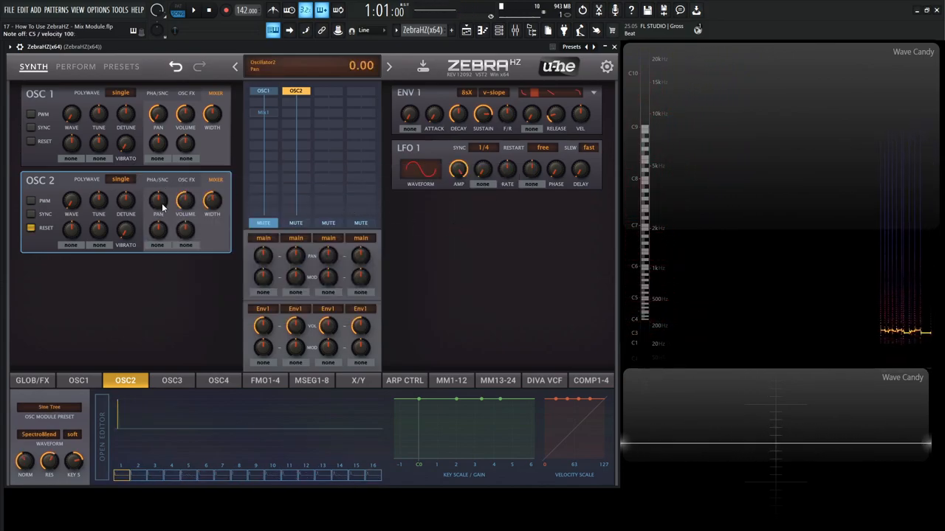
click(263, 222)
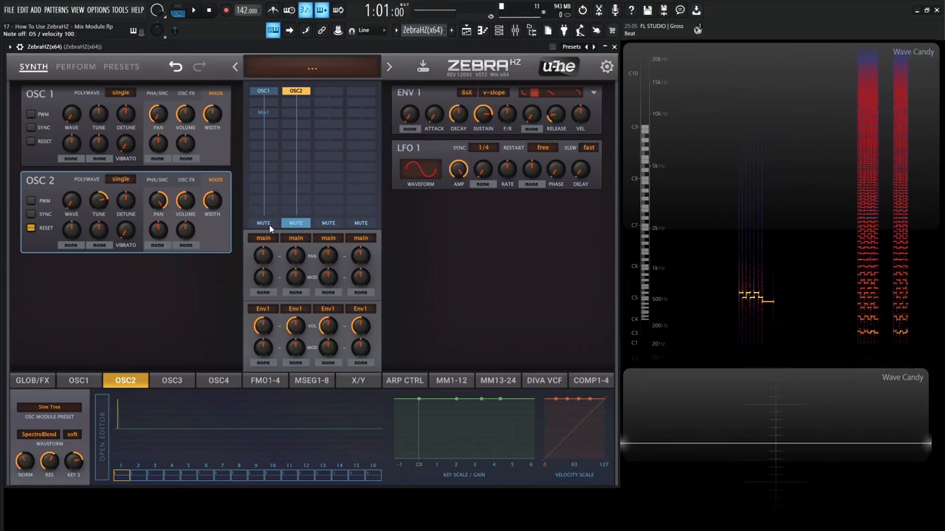
click(295, 223)
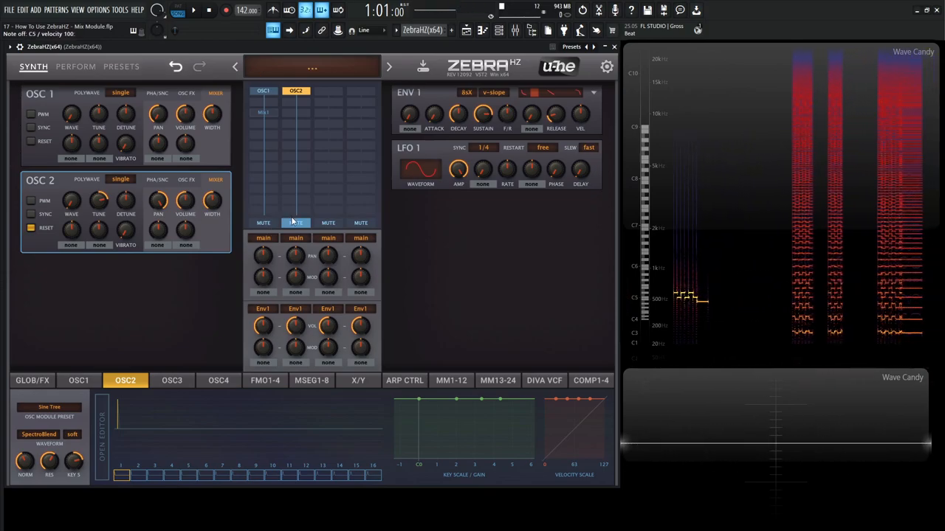
click(295, 223)
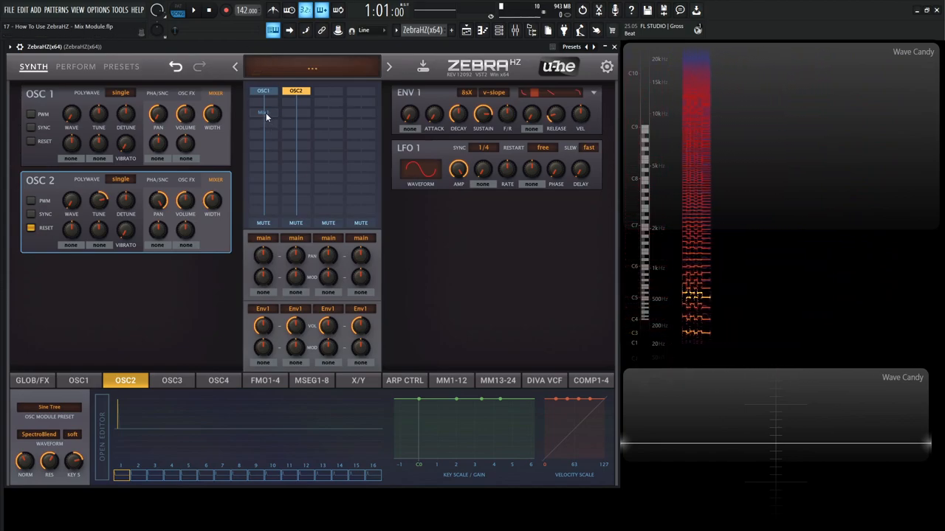
click(296, 222)
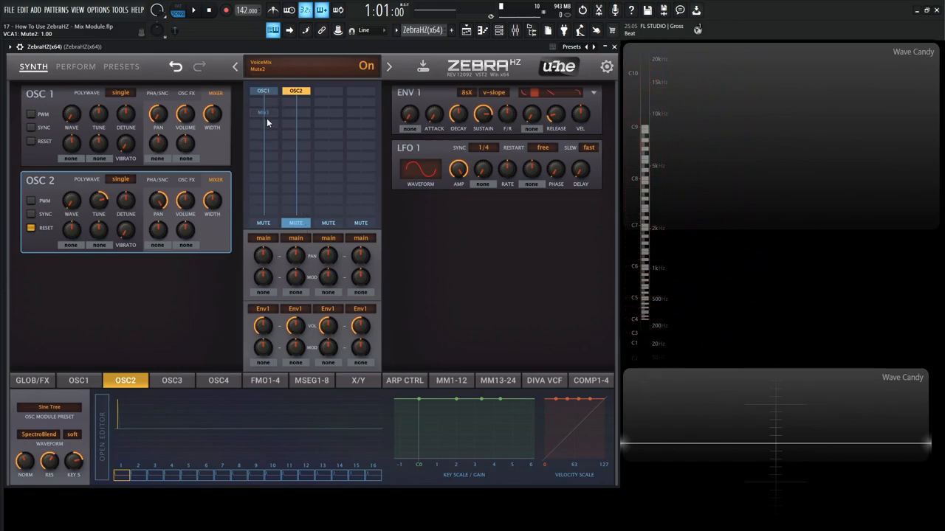
Open Mix1's input options, listing Input 1 and the sidechain 2 source
click(263, 112)
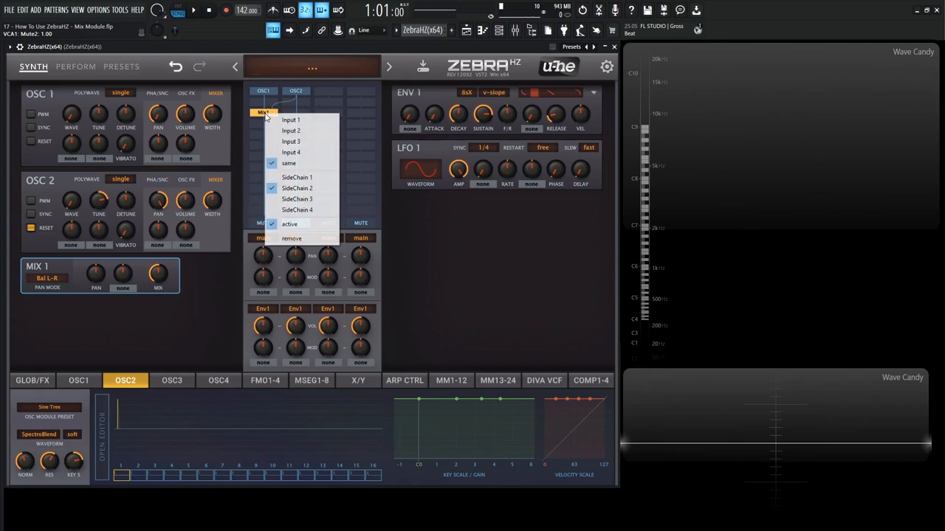
mouse_move(299, 163)
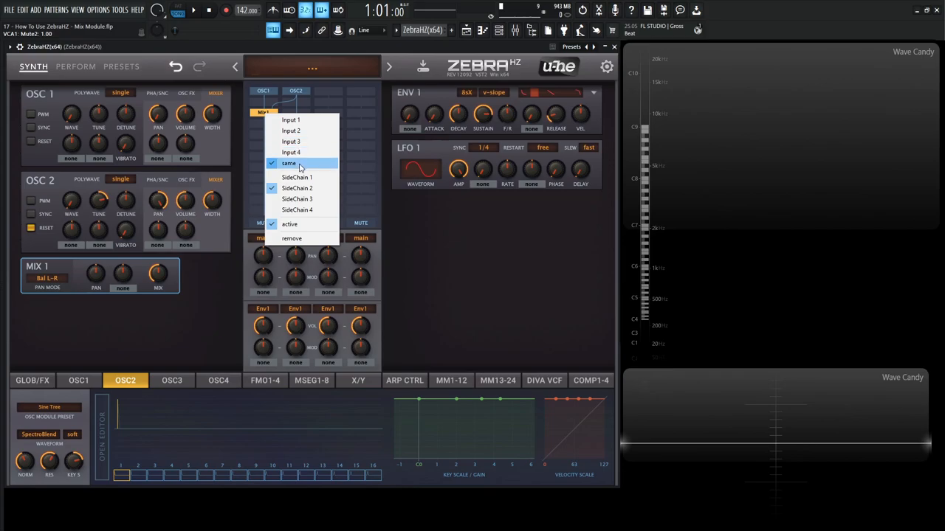
mouse_move(264, 138)
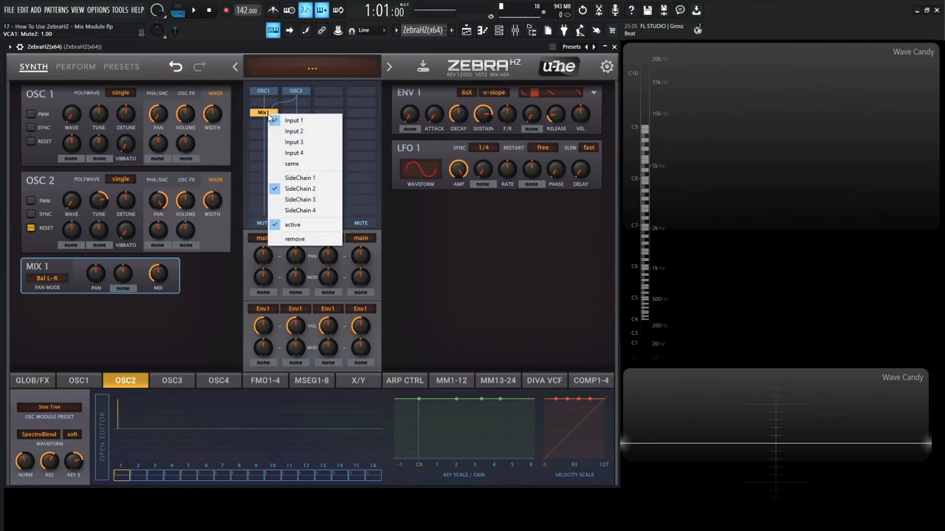
mouse_move(294, 131)
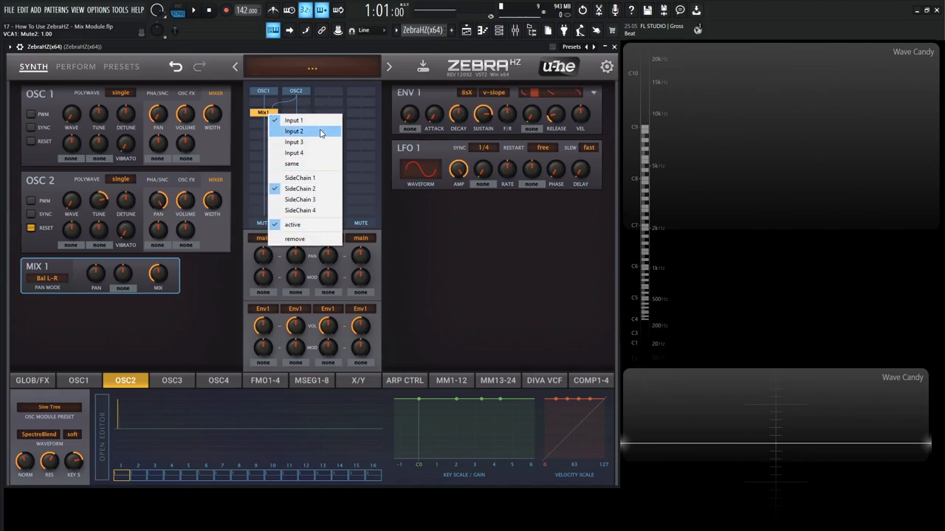
mouse_move(313, 188)
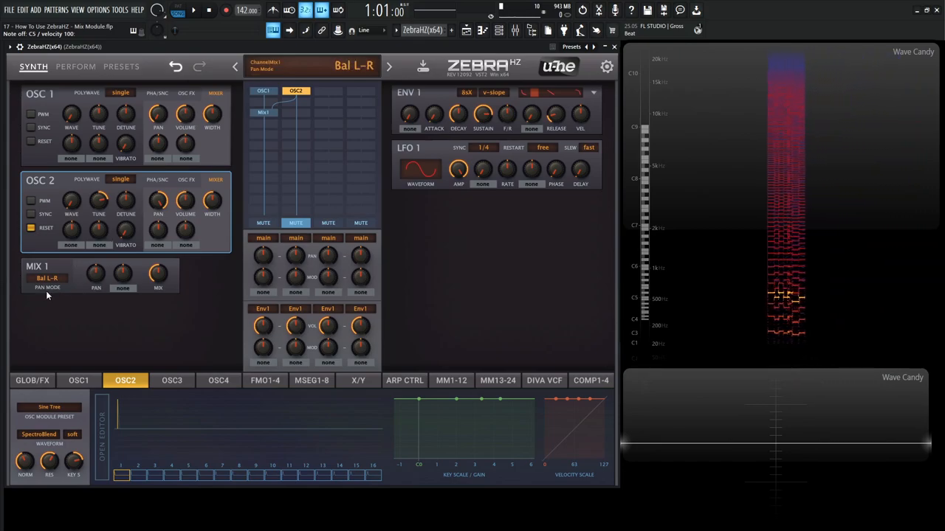
Set Mix1 to Pan L-R, sweep its Mix and Pan knobs, then recentre pan
click(47, 278)
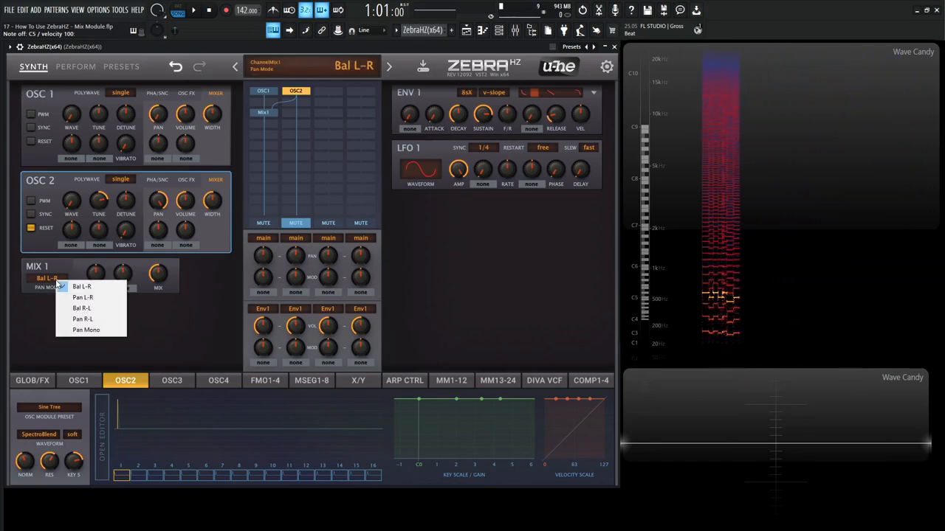
mouse_move(82, 308)
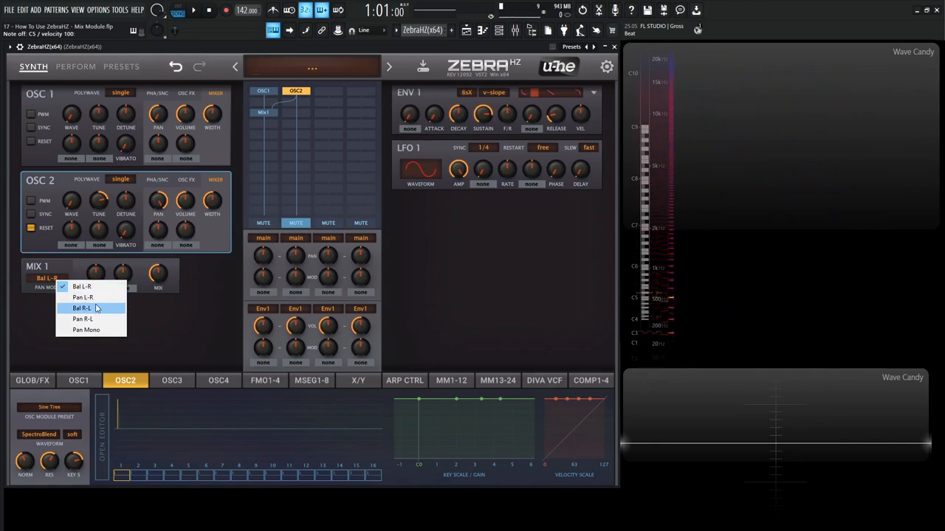
mouse_move(107, 332)
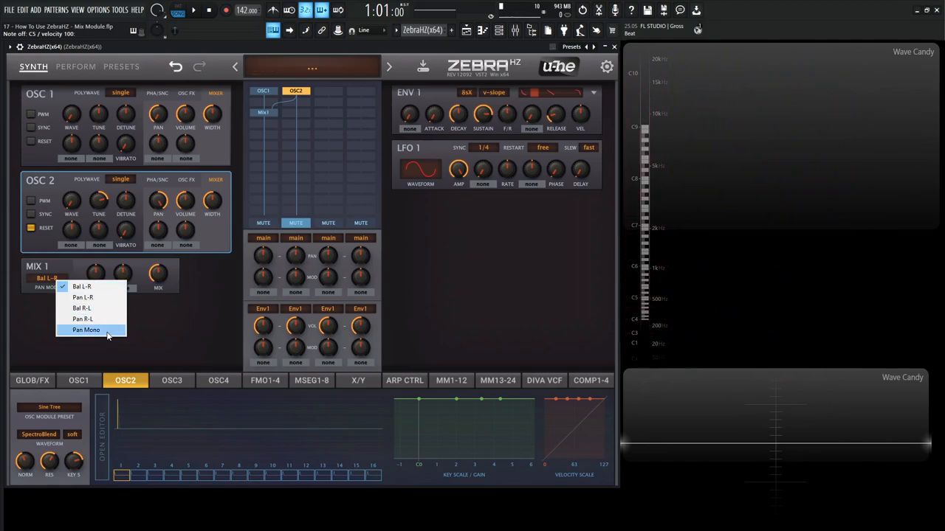
mouse_move(175, 321)
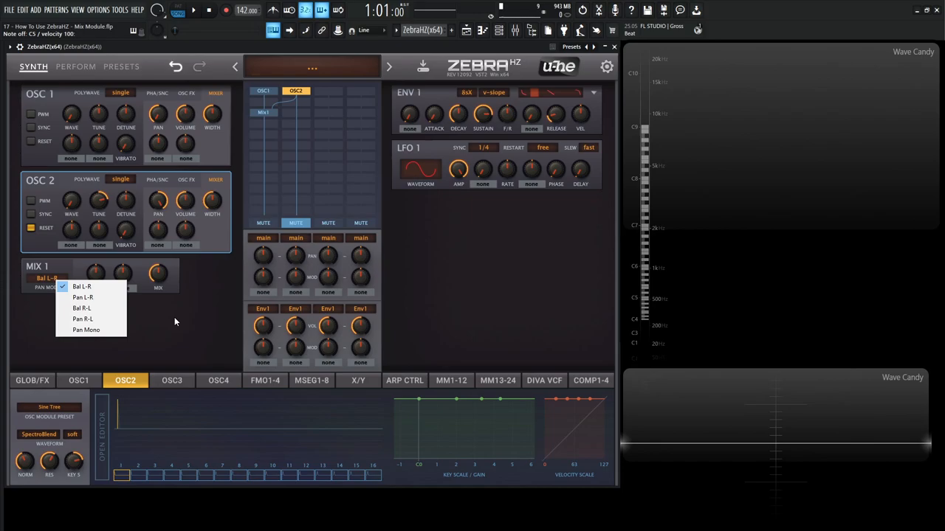
mouse_move(162, 309)
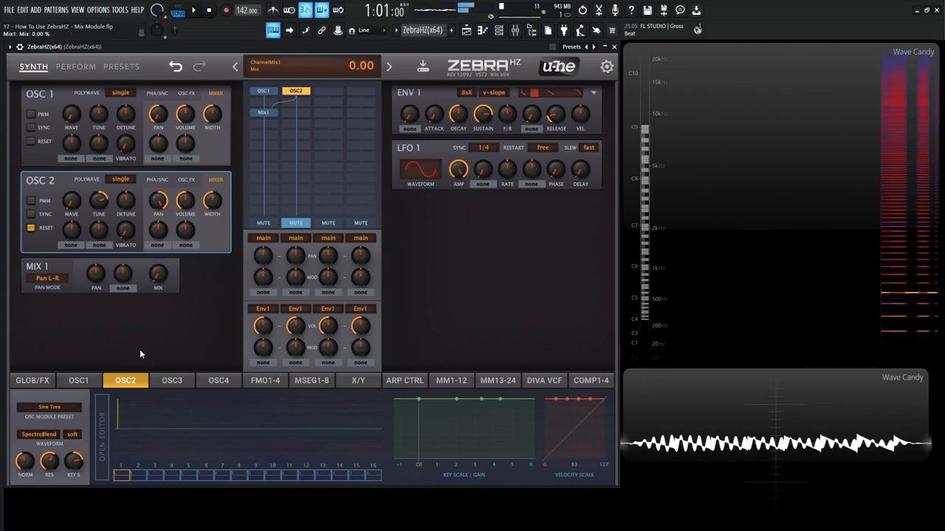
drag(158, 274, 158, 255)
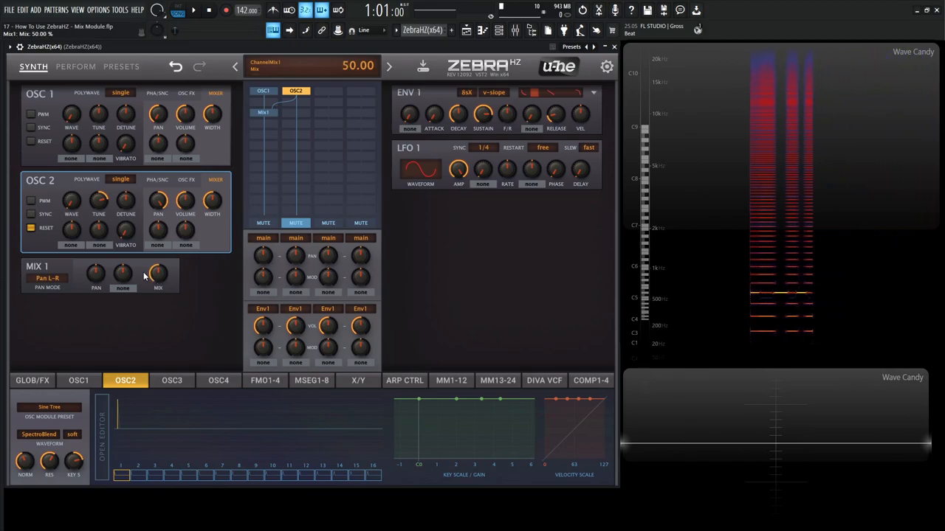
drag(96, 273, 96, 277)
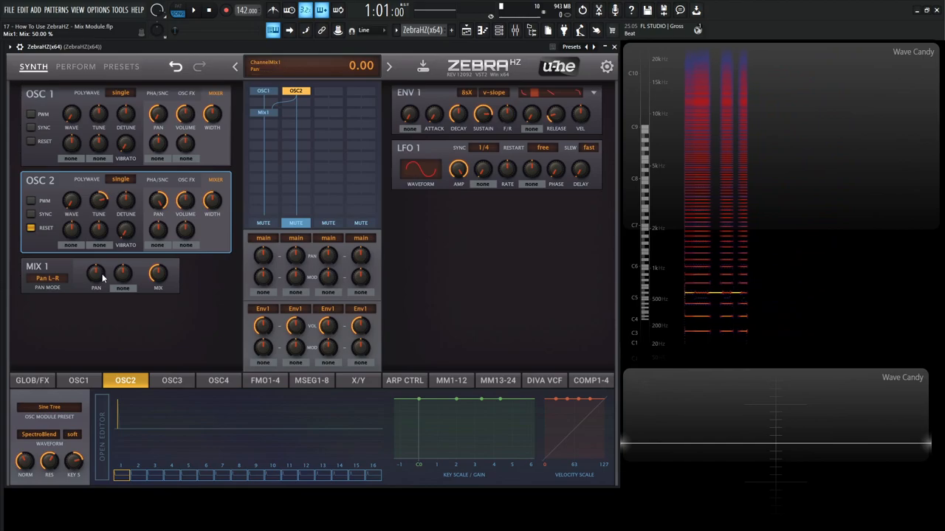
drag(96, 273, 93, 296)
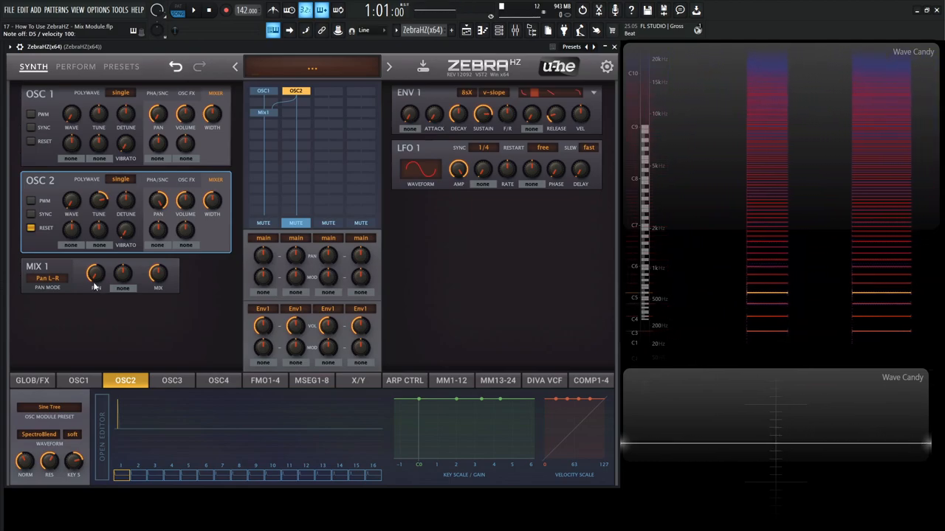
click(95, 274)
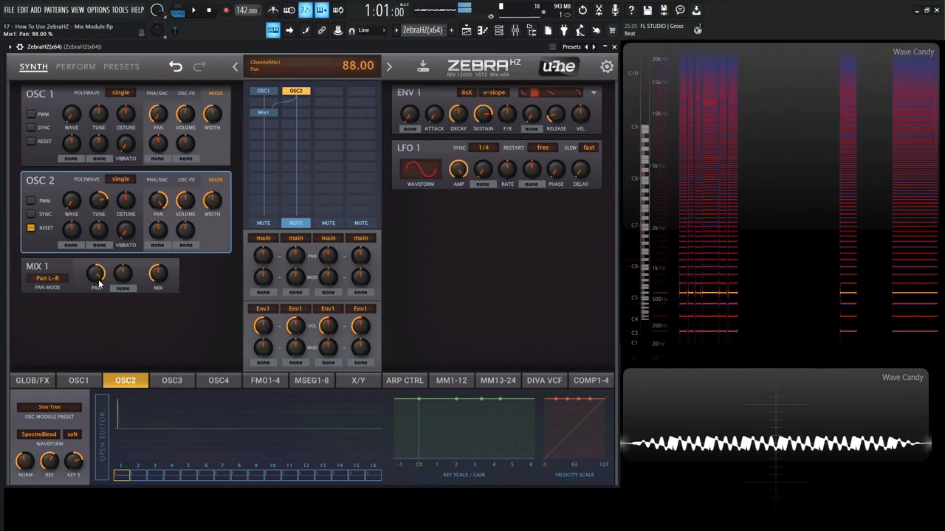
drag(96, 275, 95, 295)
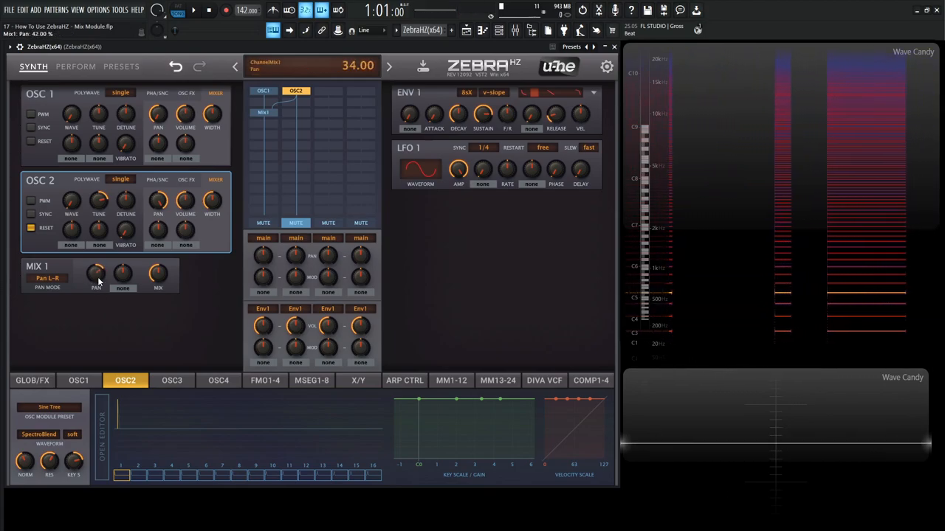
drag(96, 277, 95, 282)
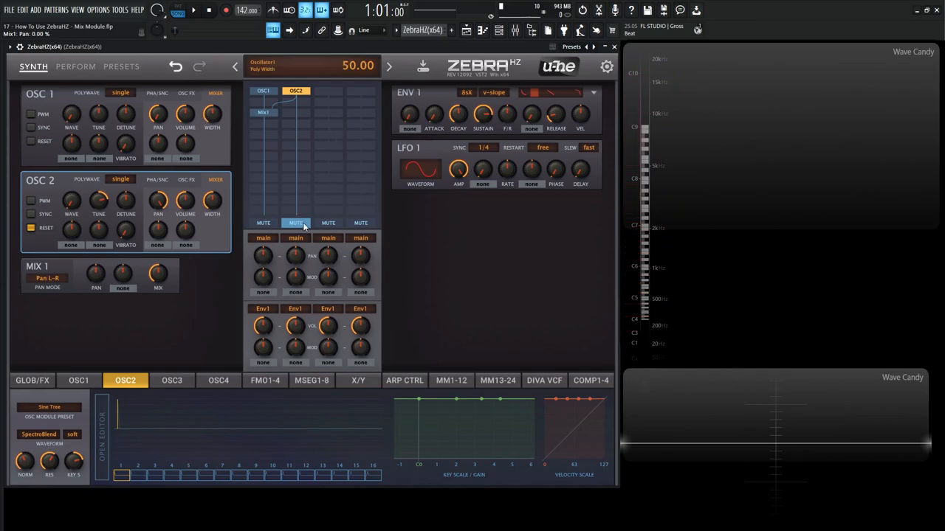
Move Mix1 into the OSC2 column, with column 2 unmuted and column 1 muted
click(295, 223)
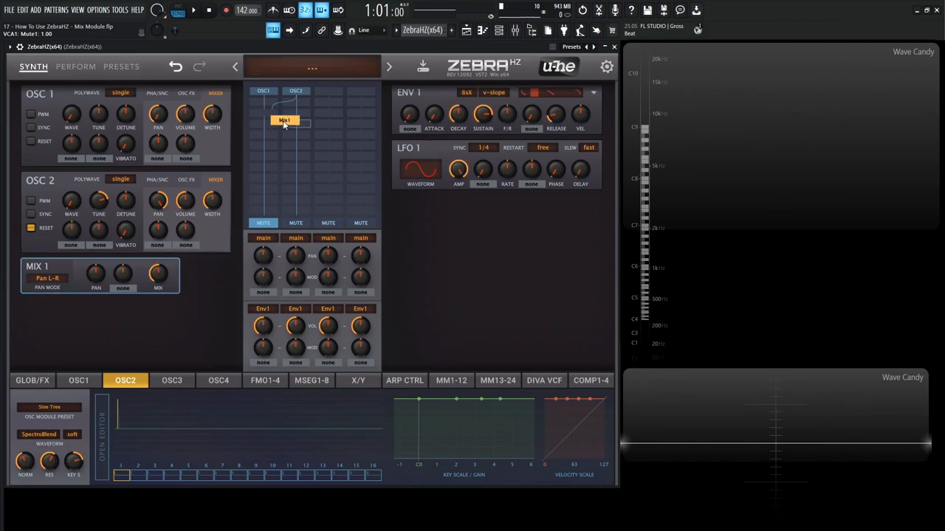
right_click(286, 120)
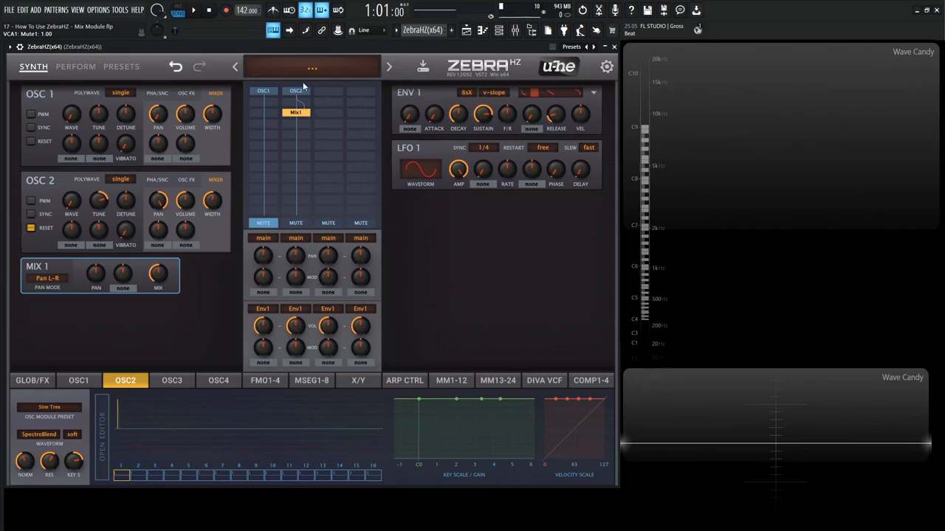
right_click(295, 112)
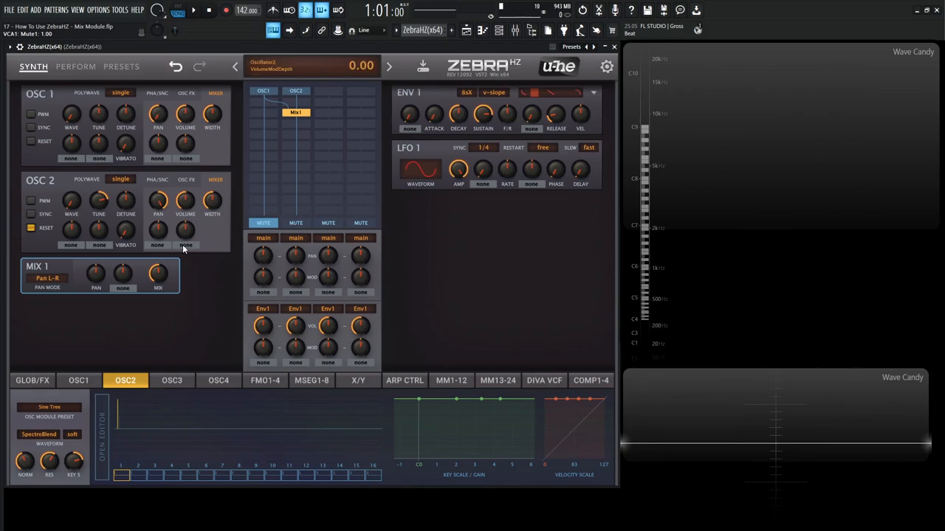
drag(96, 271, 96, 258)
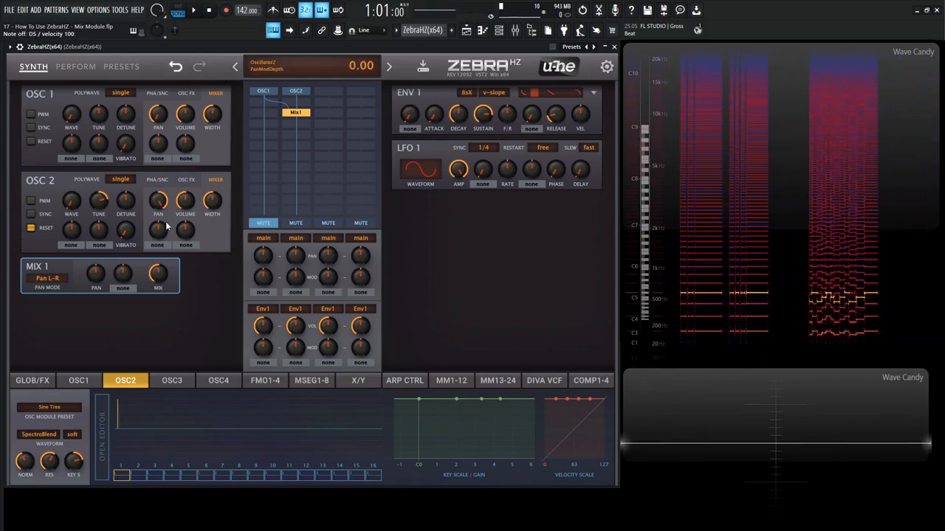
Initialise the patch, set OSC1 Polywave to quad, and show the GLOB/FX page
click(296, 90)
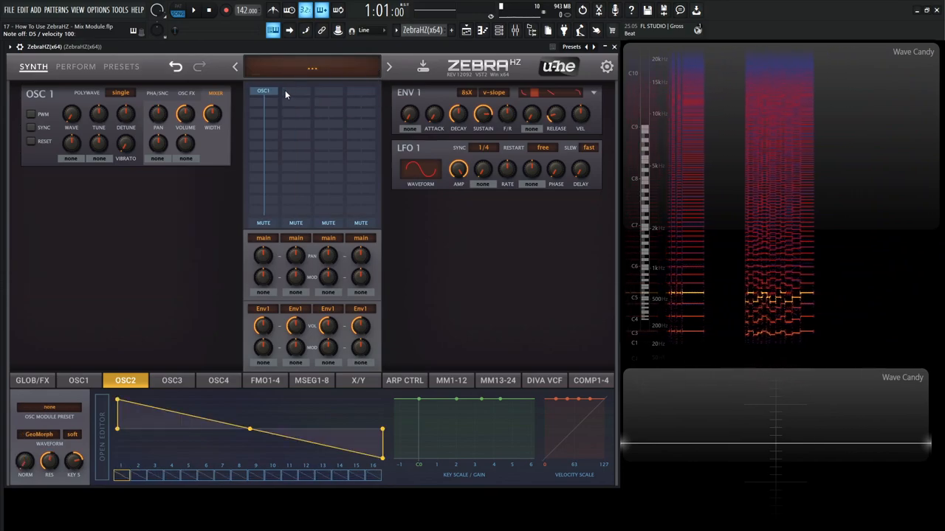
click(121, 92)
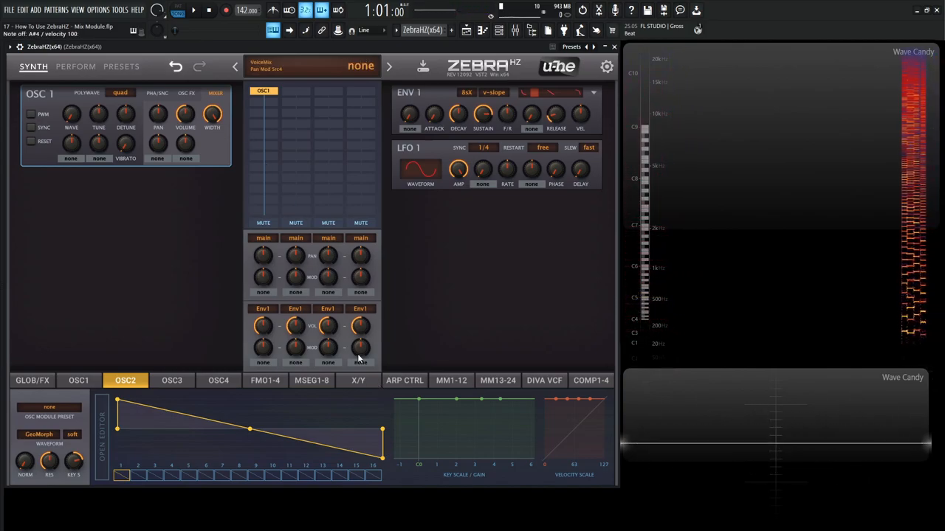
click(31, 380)
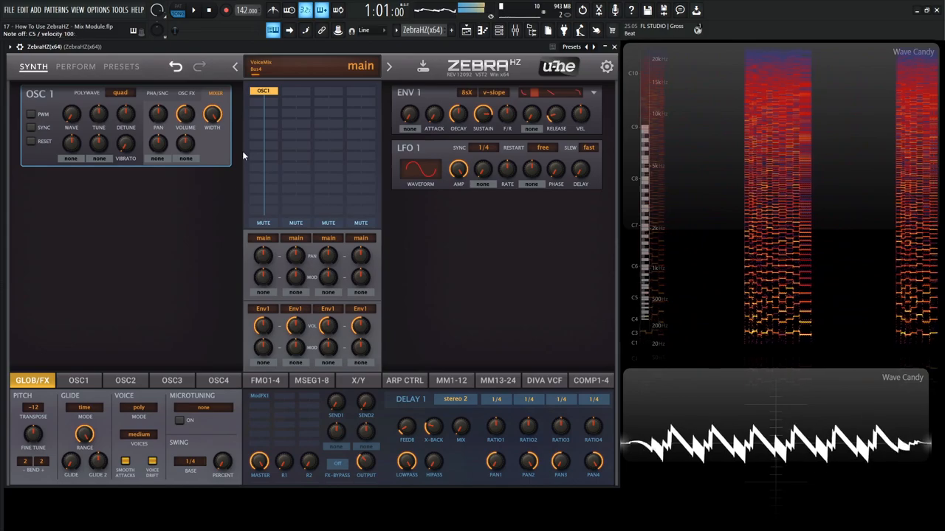
drag(125, 114, 126, 107)
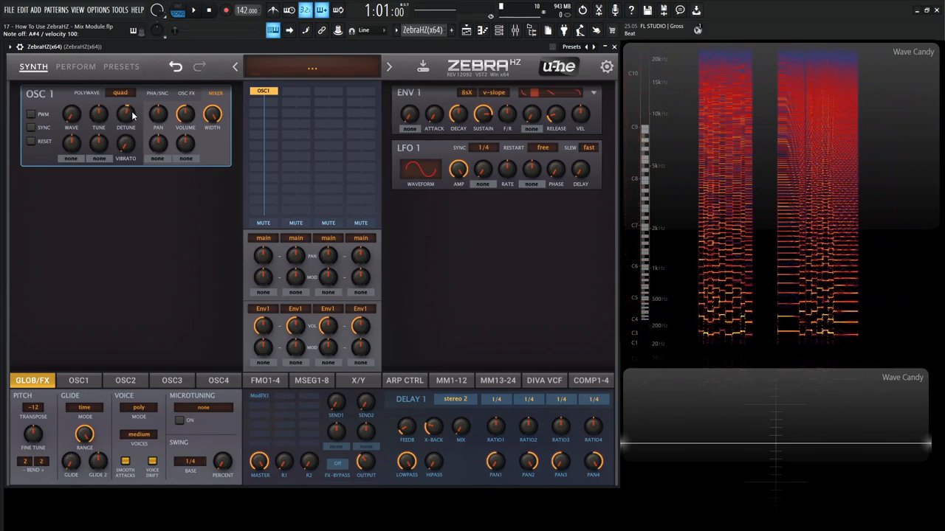
mouse_move(272, 108)
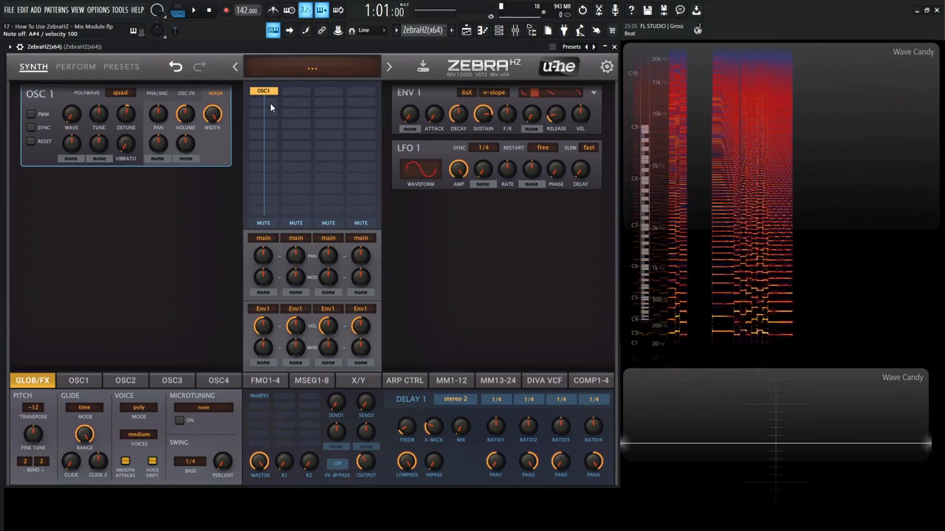
Add Mix1 under OSC1, try its pan mode options, then delete the Mix tile
click(264, 90)
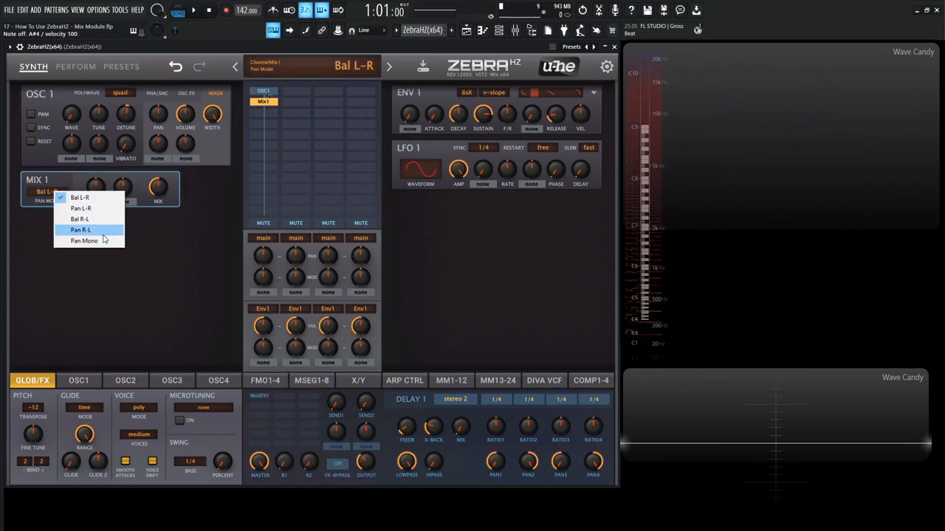
click(84, 241)
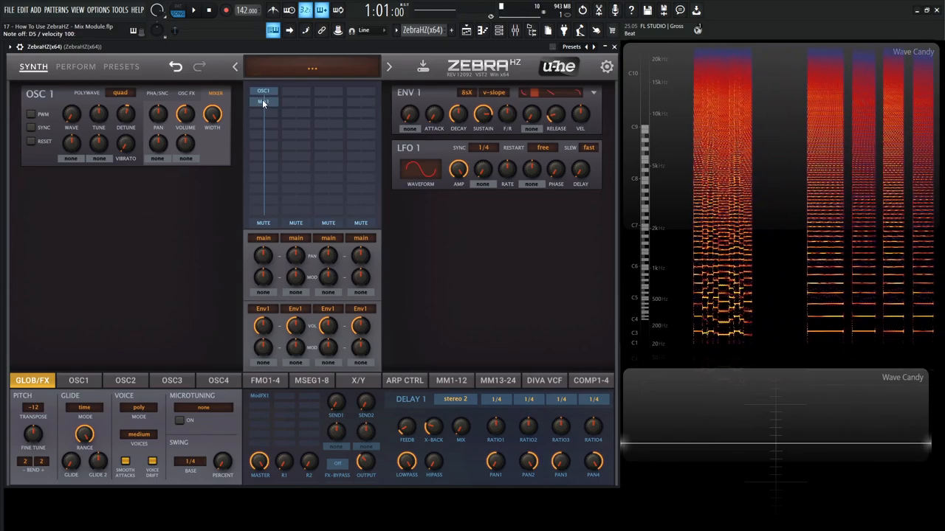
click(263, 102)
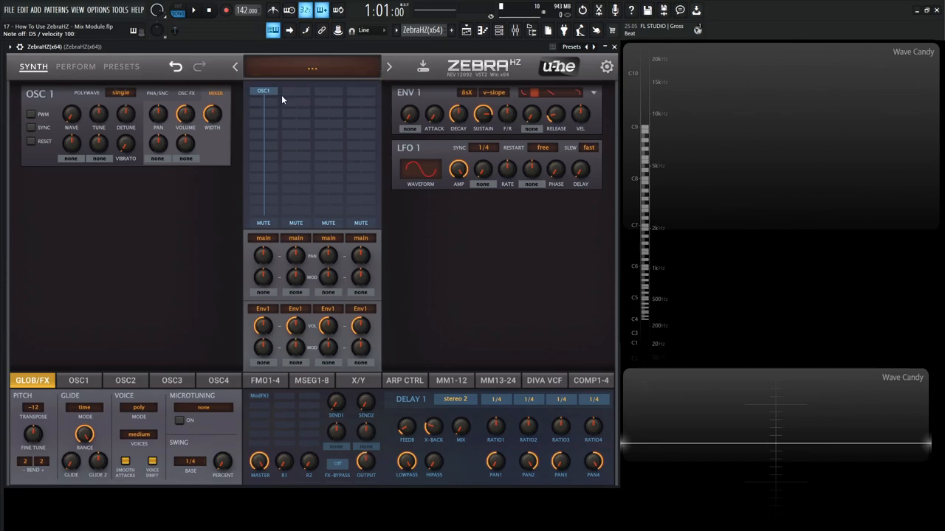
Add OSC2 with the Sine Tree preset and set the new Mix module's input
click(263, 90)
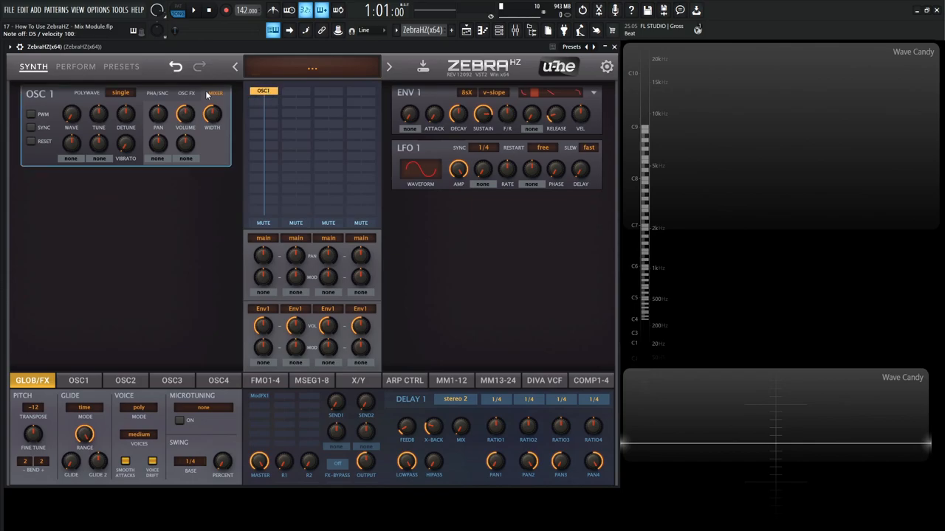
click(264, 90)
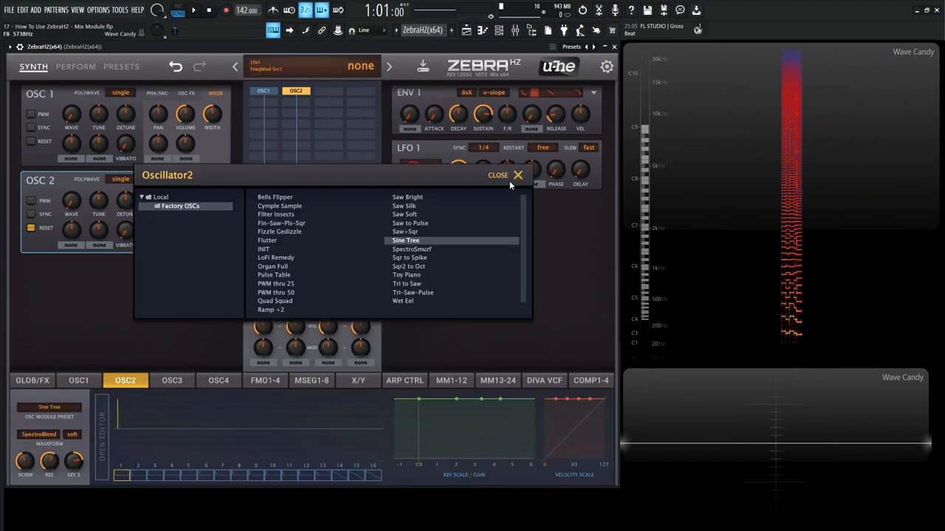
click(498, 175)
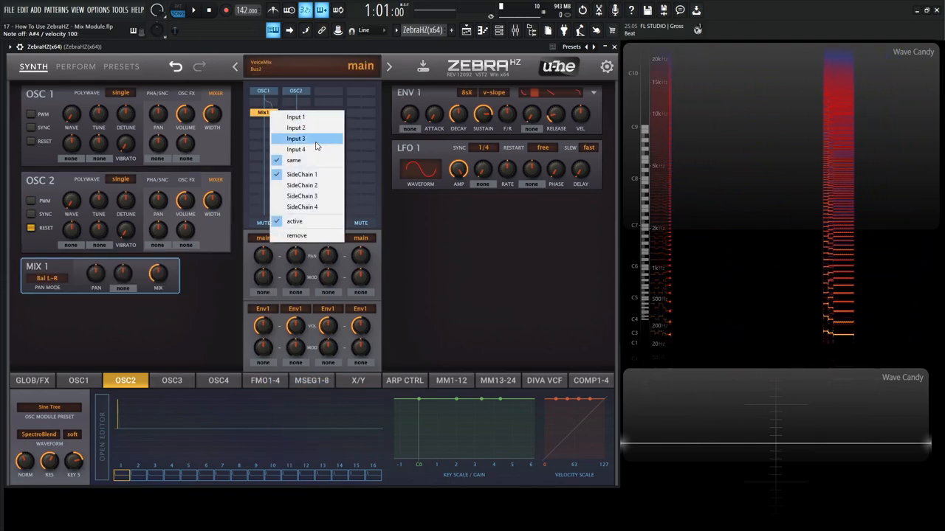
click(294, 222)
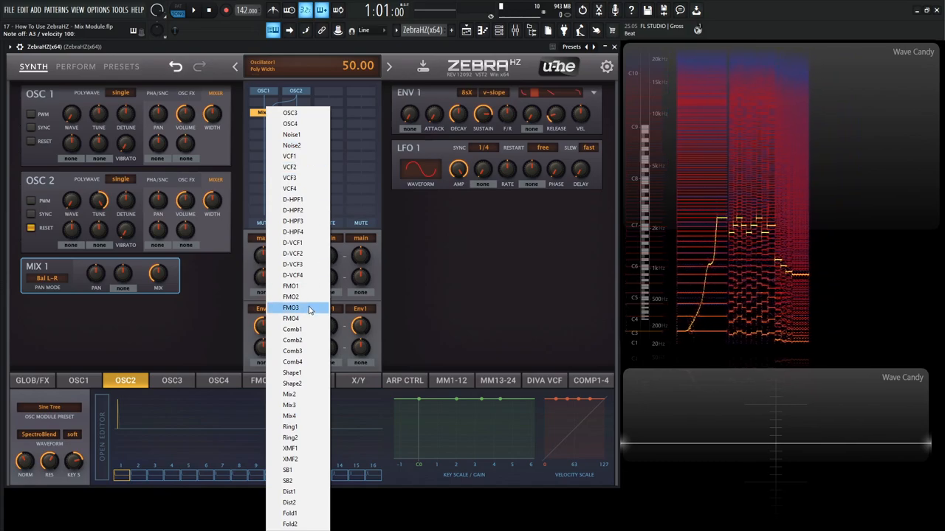
Add FMO1 below Mix1 in FM by Input mode and raise its FM depth to 32.5
click(290, 307)
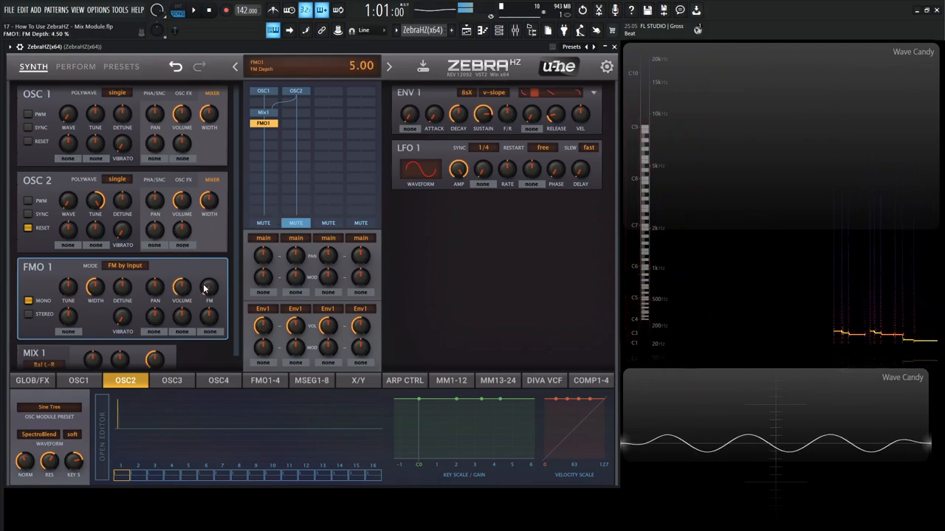
drag(209, 288, 209, 265)
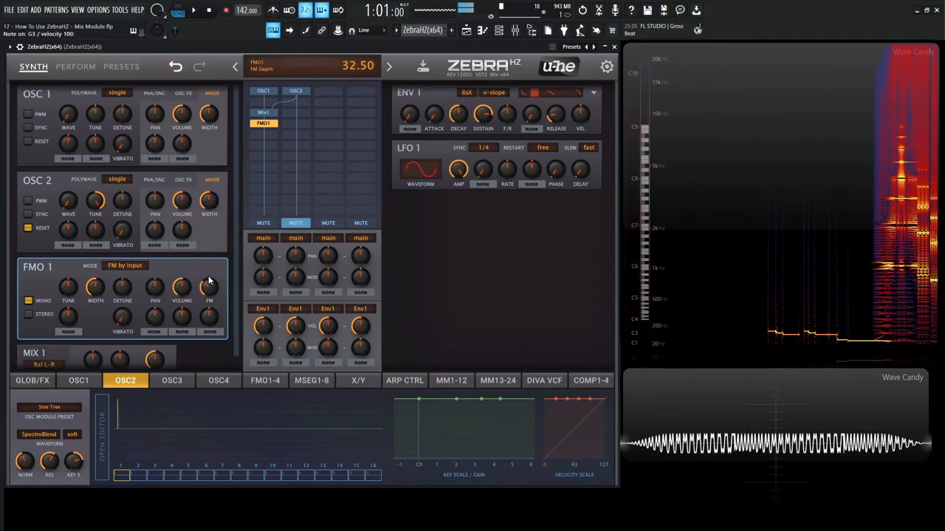